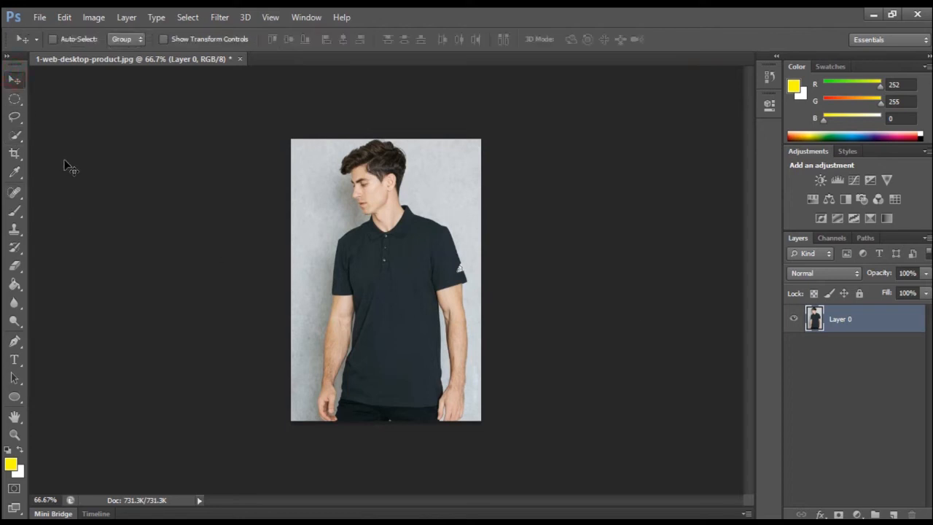
{"action": "mouse_move", "coordinate": [160, 205]}
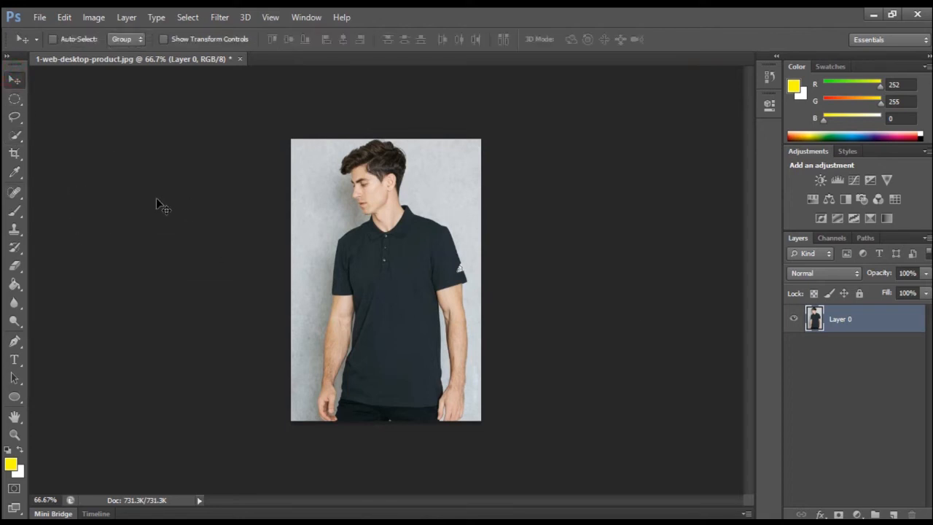
{"action": "mouse_move", "coordinate": [232, 174]}
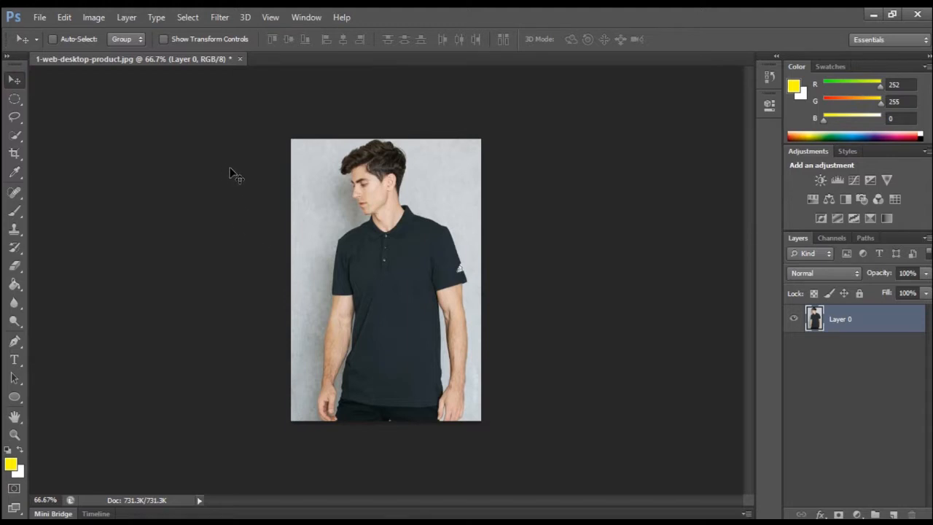
{"action": "mouse_move", "coordinate": [363, 280]}
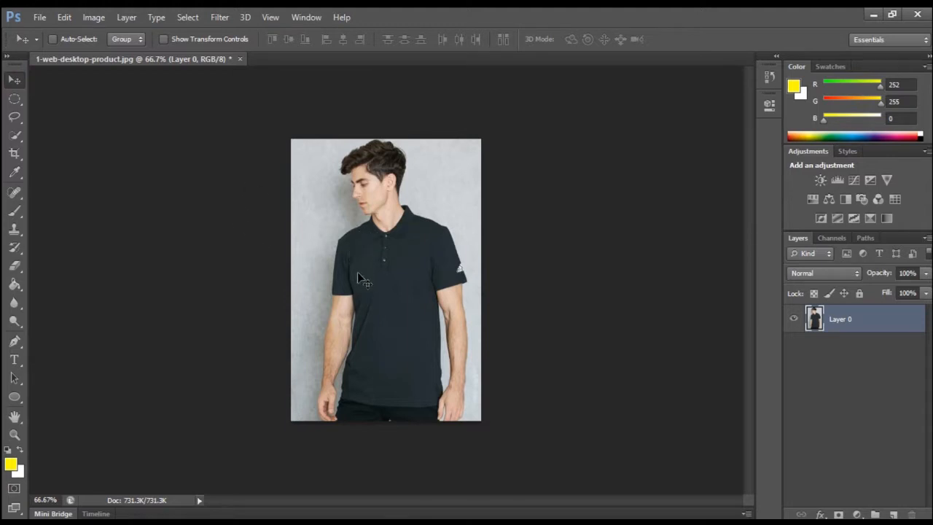
{"action": "mouse_move", "coordinate": [372, 391]}
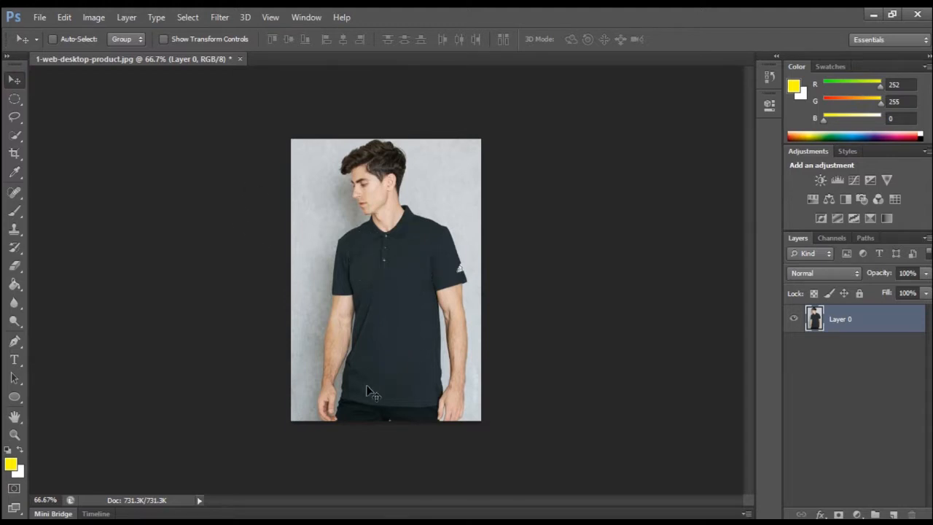
{"action": "mouse_move", "coordinate": [413, 374]}
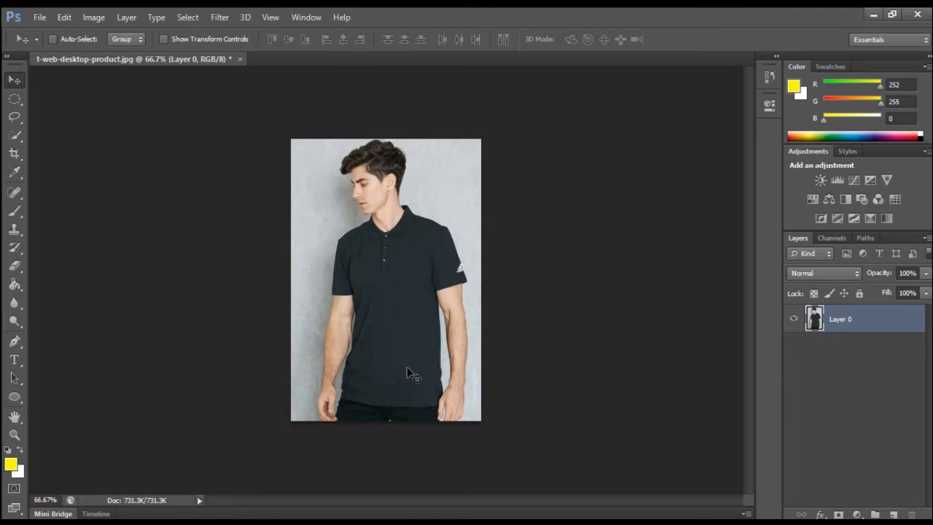
{"action": "mouse_move", "coordinate": [379, 368]}
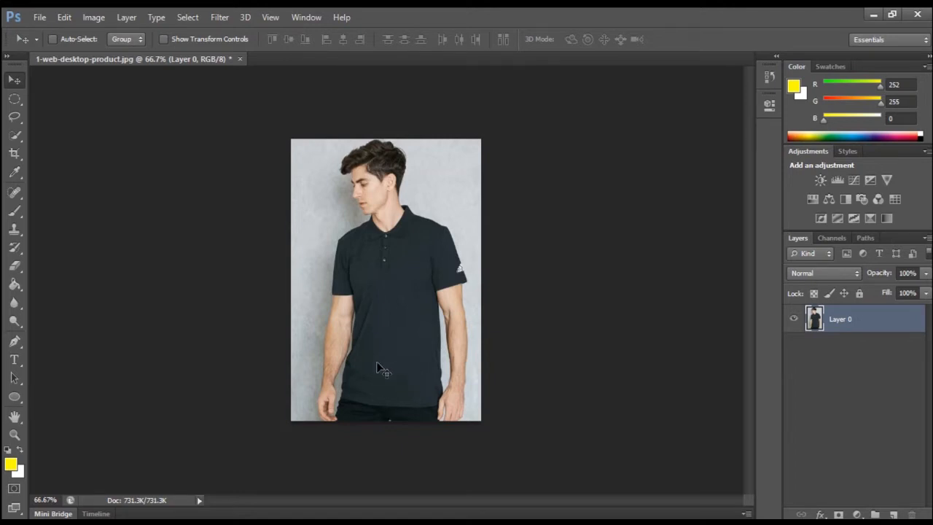
{"action": "mouse_move", "coordinate": [399, 365]}
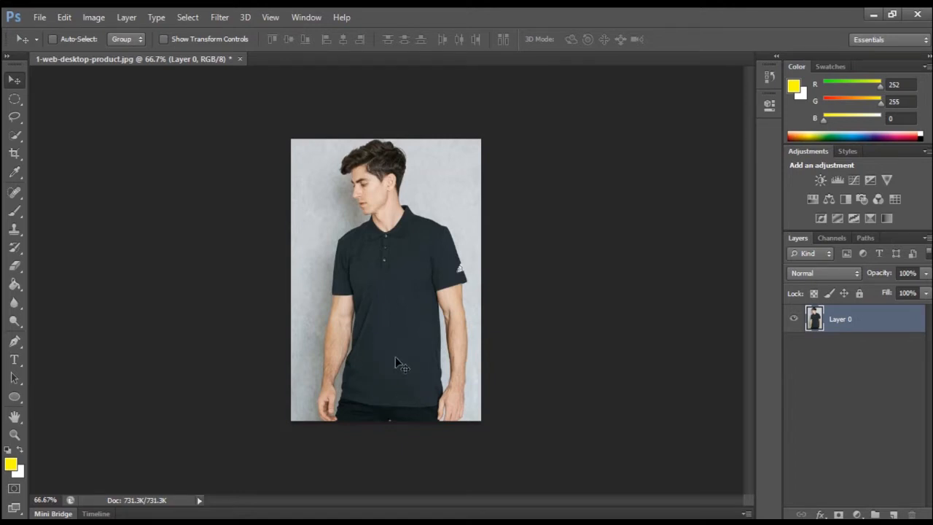
{"action": "mouse_move", "coordinate": [309, 401]}
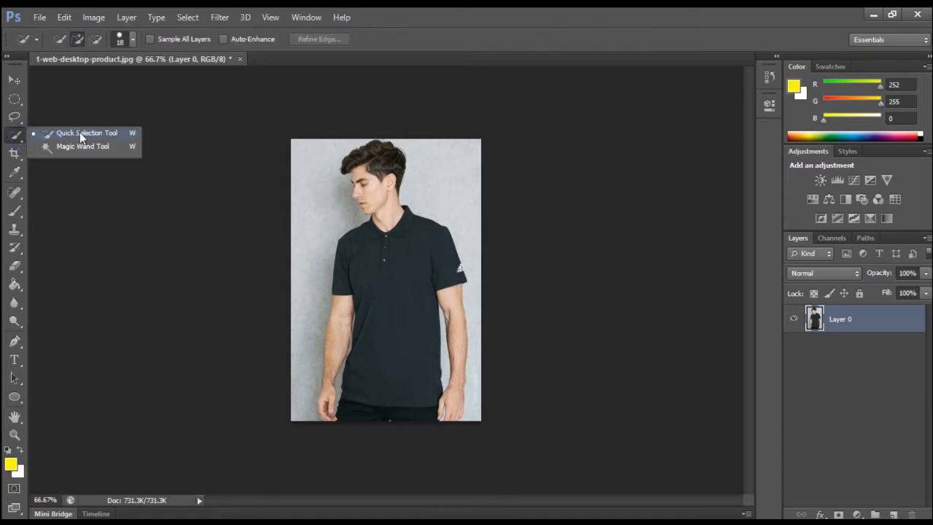
- Select the model's black polo shirt with the Quick Selection Tool
{"action": "left_click", "coordinate": [86, 133]}
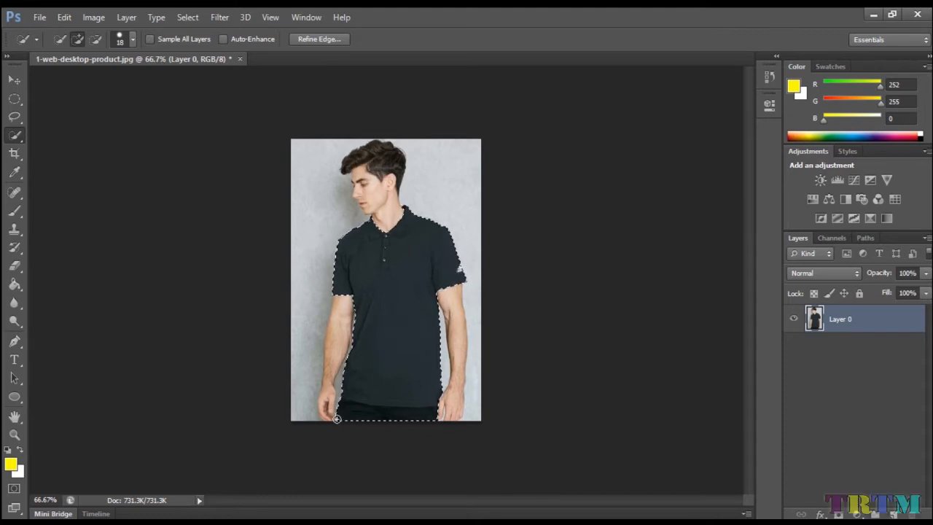
{"action": "key", "text": "alt"}
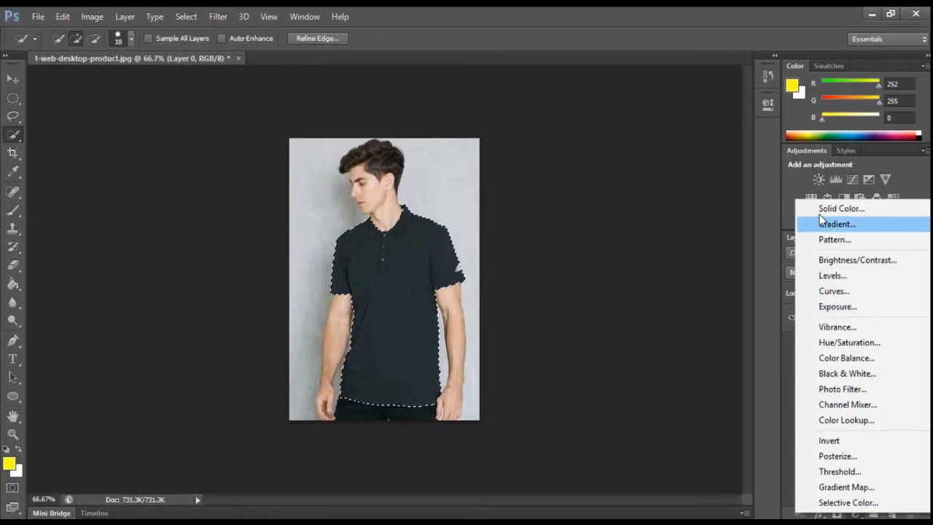
{"action": "mouse_move", "coordinate": [837, 208]}
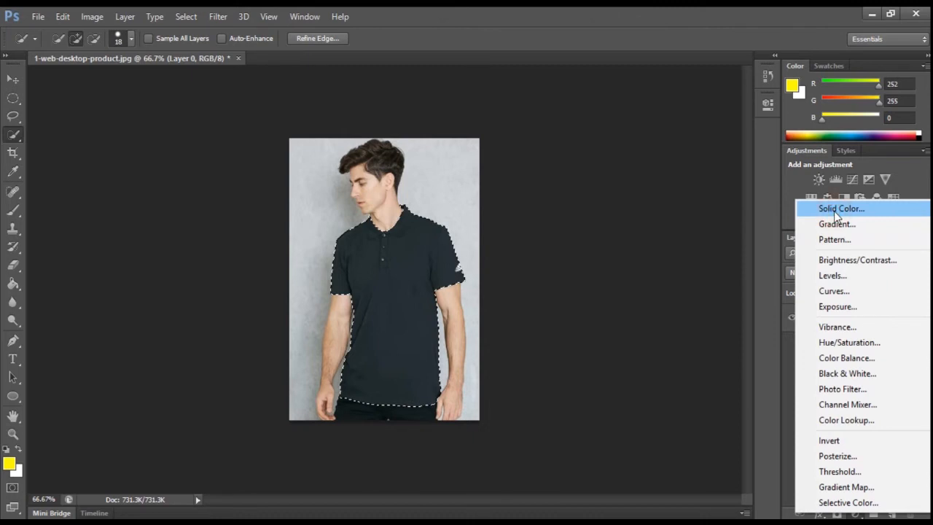
- Add a bright yellow Solid Color fill layer over the selected shirt
{"action": "left_click", "coordinate": [841, 208]}
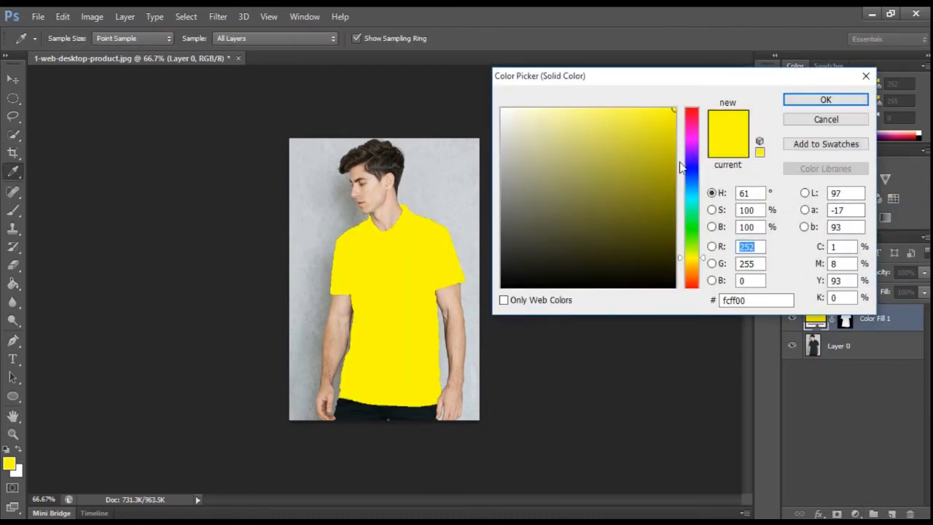
{"action": "left_click", "coordinate": [673, 114]}
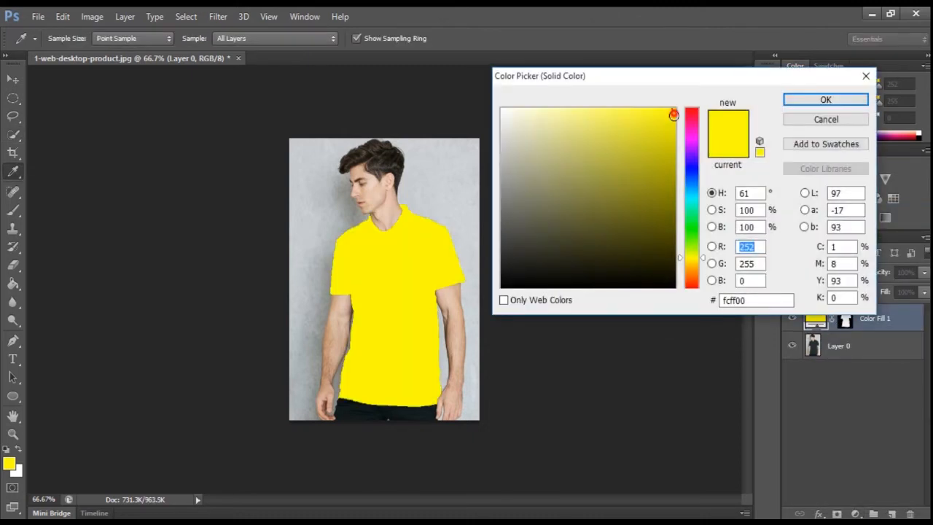
{"action": "left_click", "coordinate": [673, 113]}
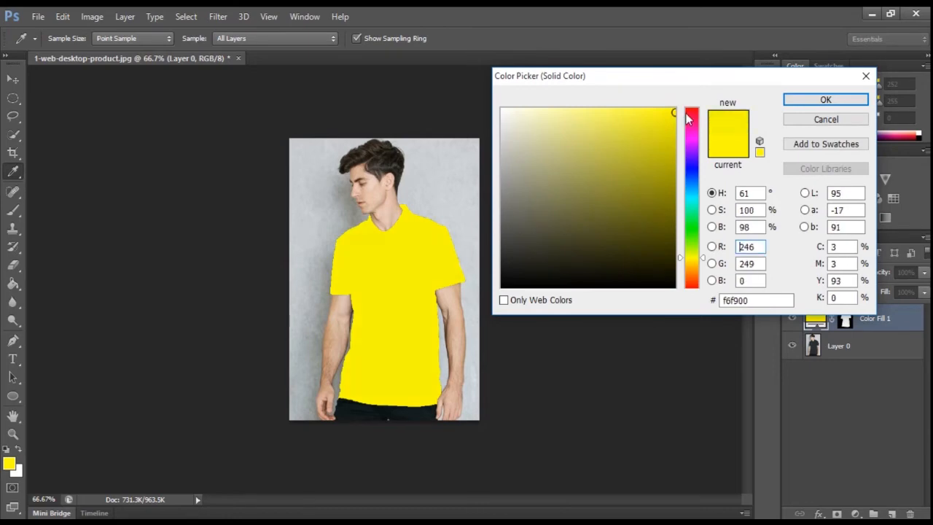
{"action": "left_click", "coordinate": [825, 99]}
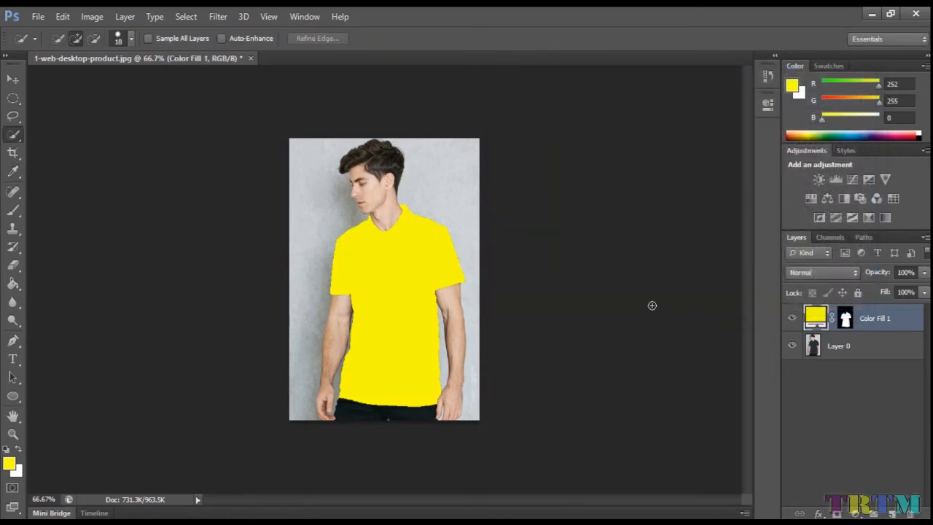
{"action": "mouse_move", "coordinate": [844, 388]}
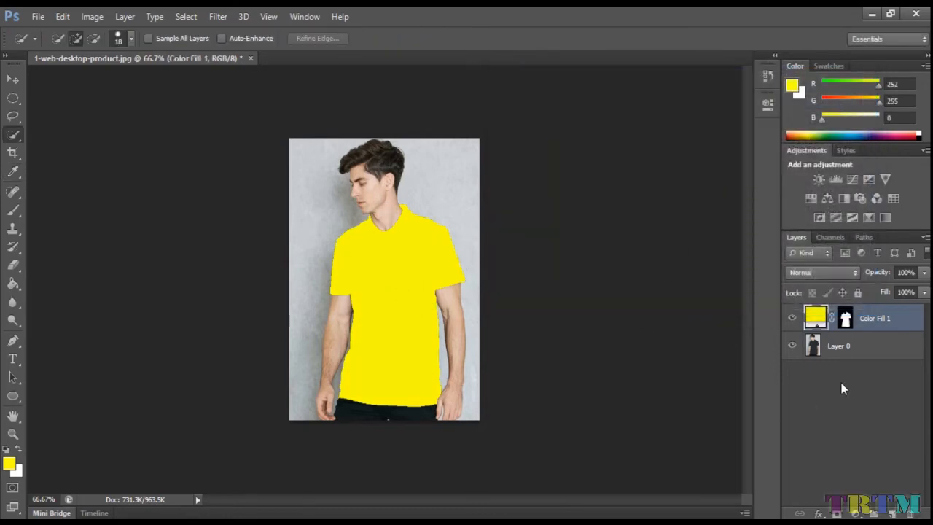
- Set the yellow fill layer's blend mode to Color
{"action": "left_click", "coordinate": [821, 272]}
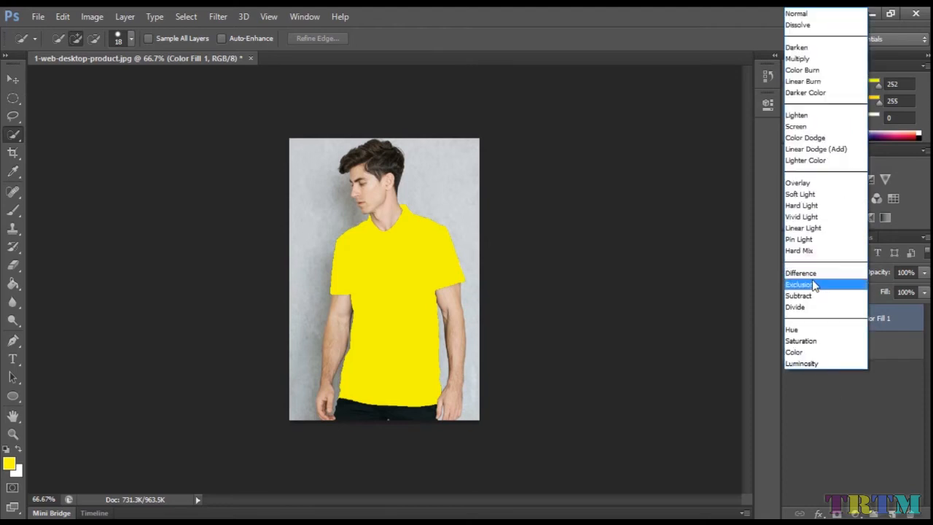
{"action": "left_click", "coordinate": [793, 352]}
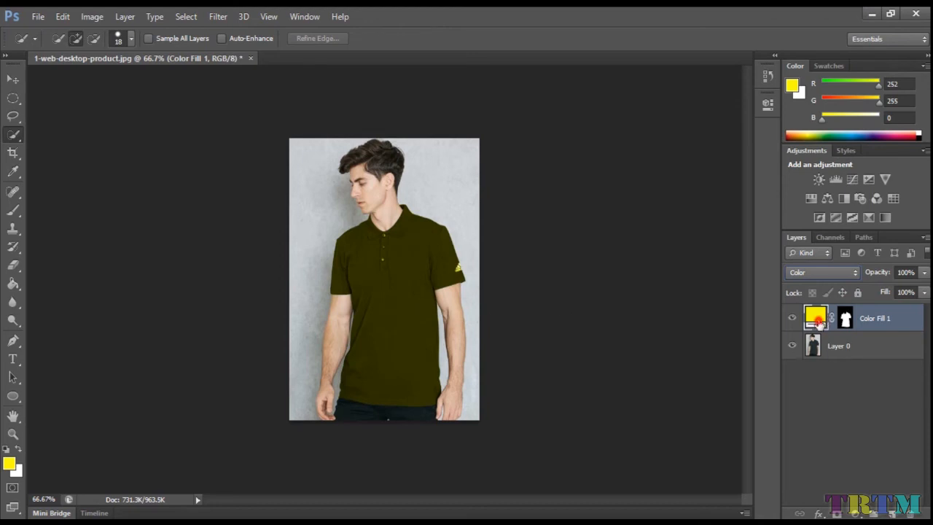
- Reopen Color Fill 1's picker and choose darker muted yellow c0c204
{"action": "double_click", "coordinate": [816, 318]}
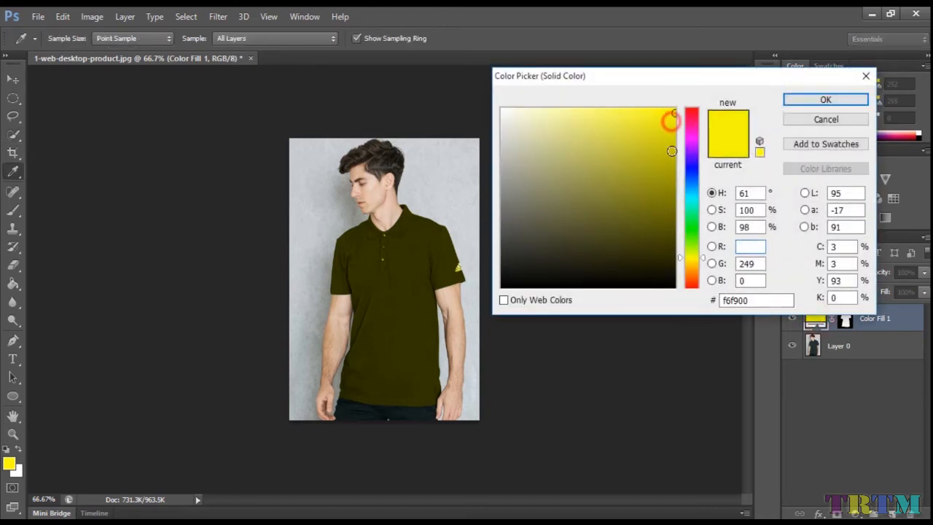
{"action": "left_click", "coordinate": [671, 151]}
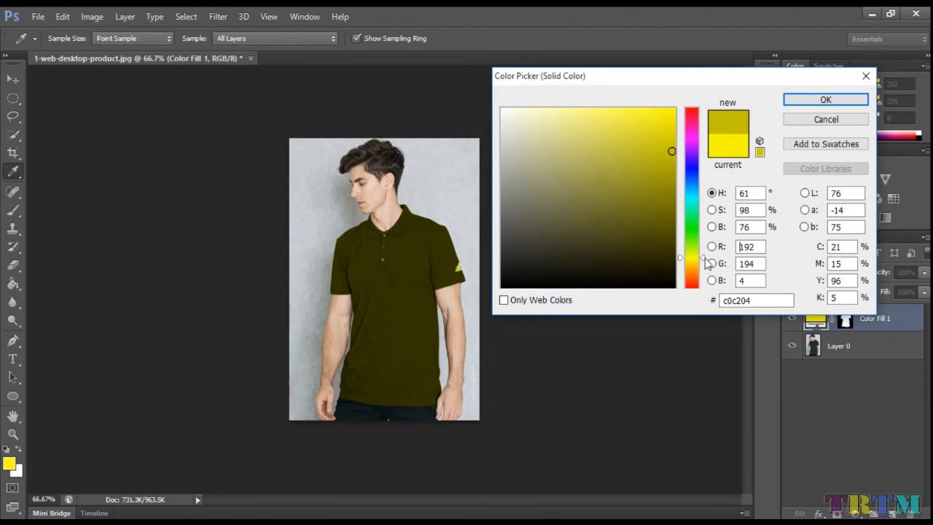